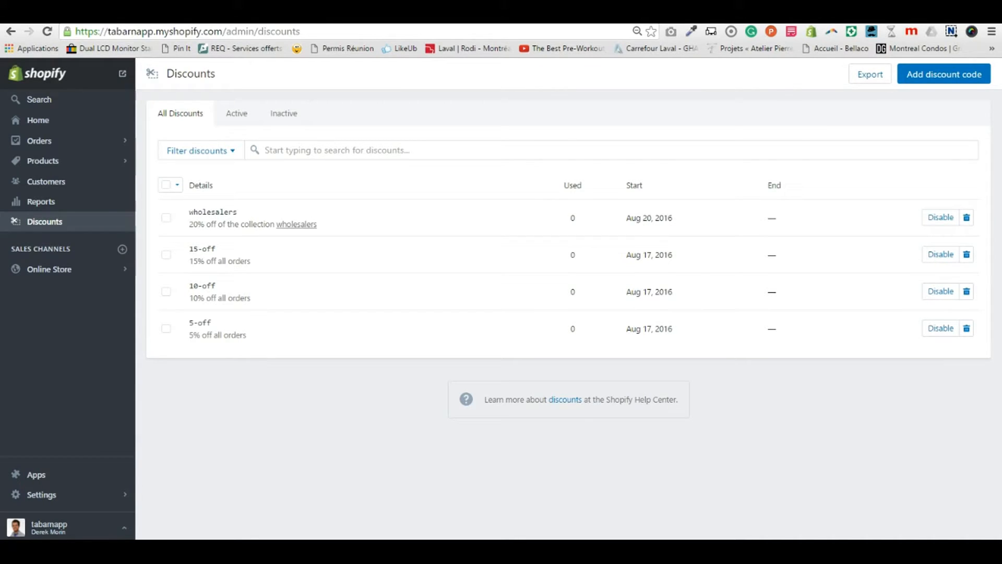
{"action": "mouse_move", "coordinate": [267, 448]}
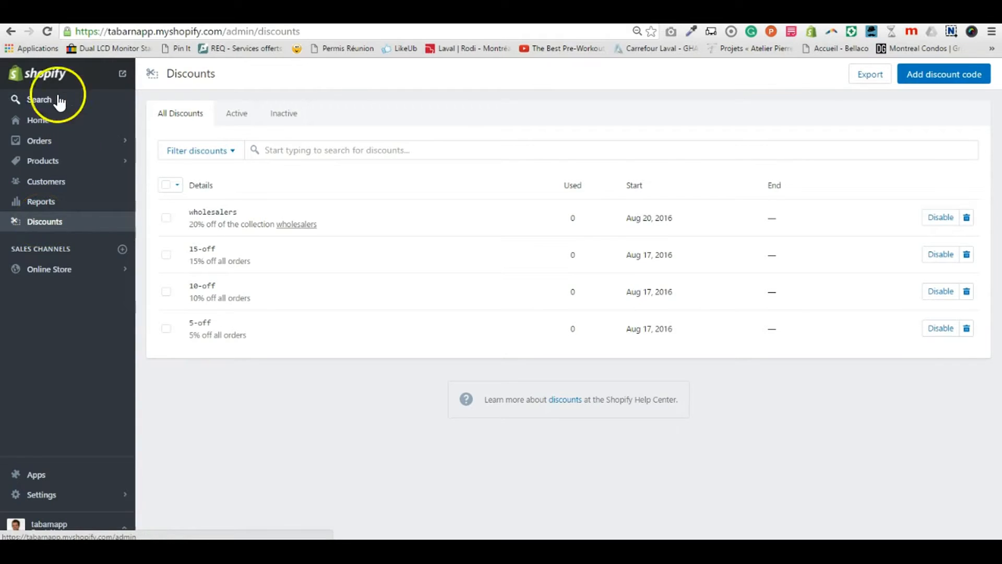
{"action": "mouse_move", "coordinate": [903, 68]}
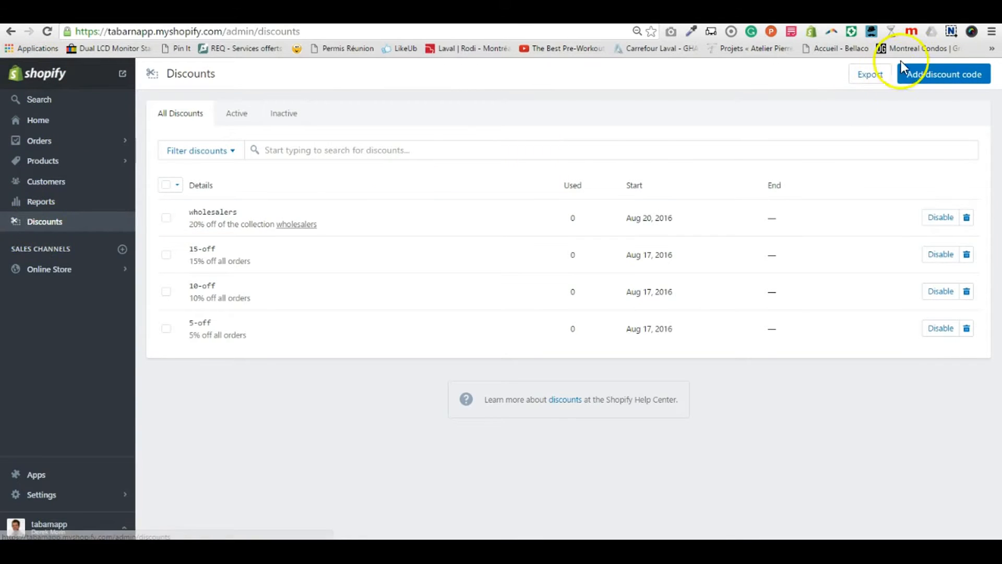
- Start a new discount code from the Discounts list
{"action": "left_click", "coordinate": [943, 74]}
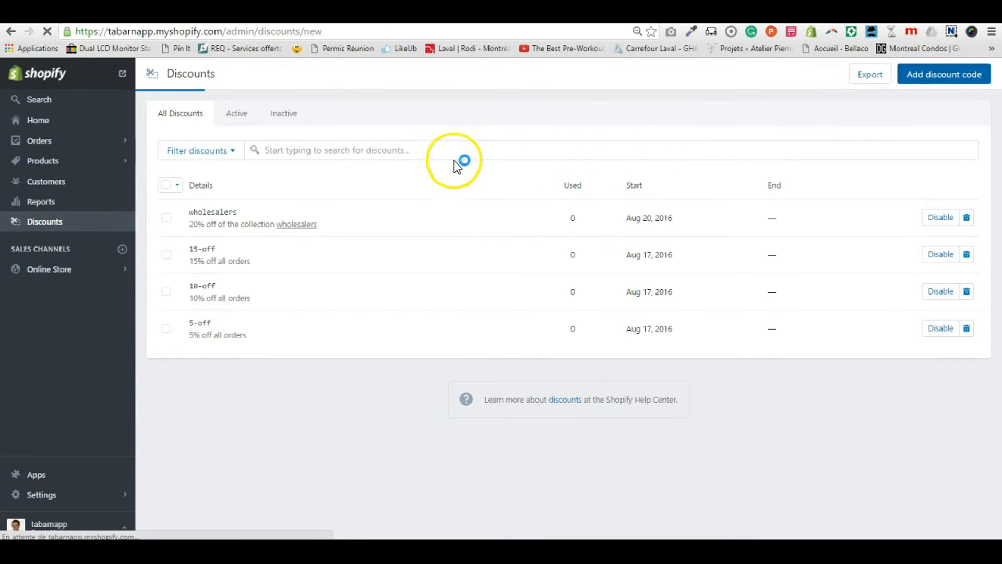
- Enter 'over-100' as the discount code
{"action": "left_click", "coordinate": [943, 75]}
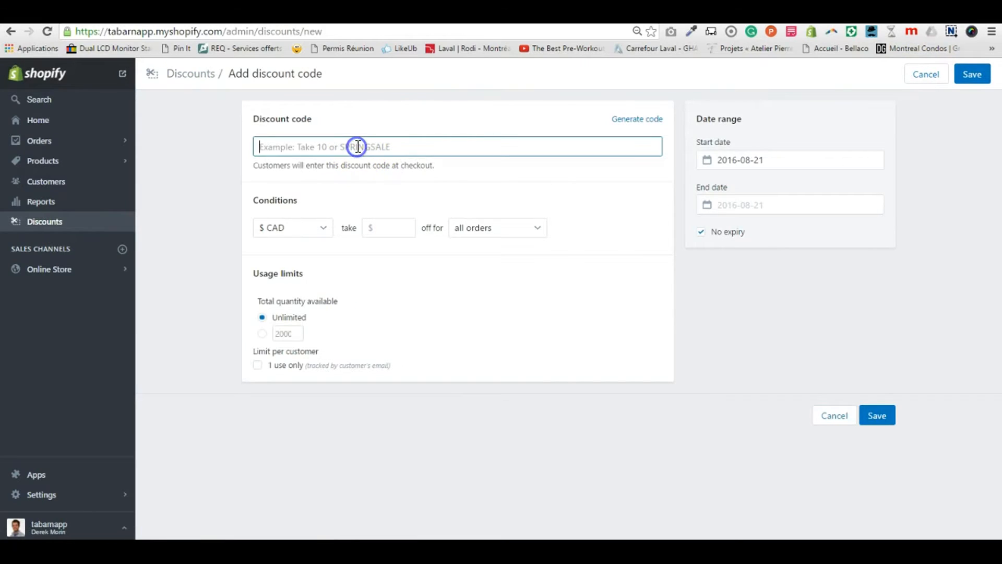
{"action": "type", "text": "over-"}
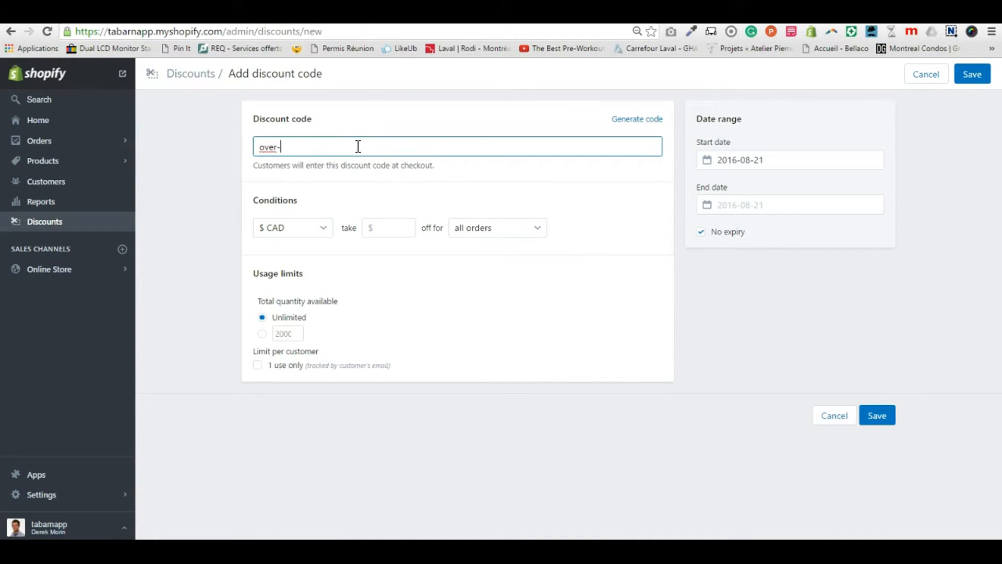
{"action": "type", "text": "100"}
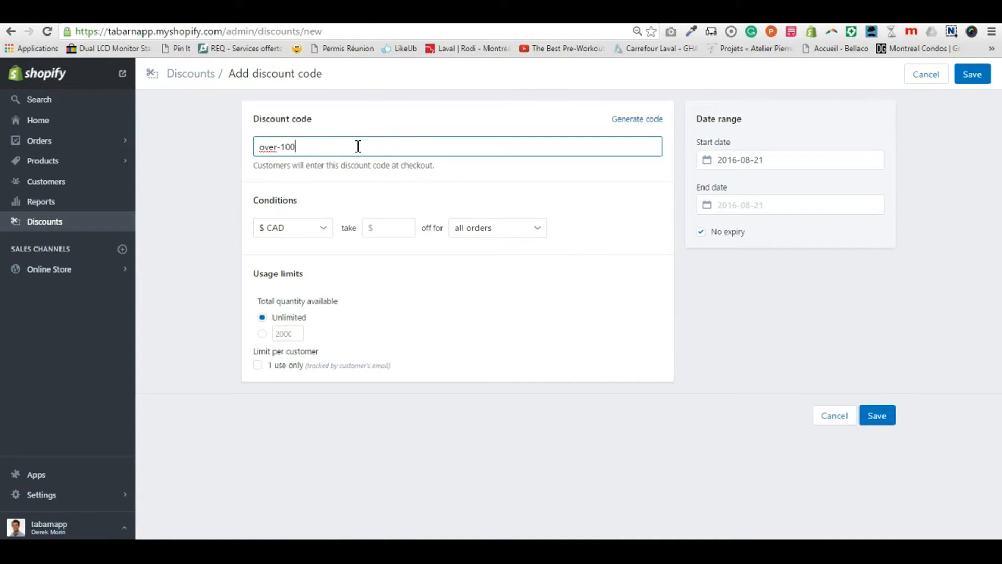
- Make the discount Free Shipping for shipping rates up to $200
{"action": "left_click", "coordinate": [292, 228]}
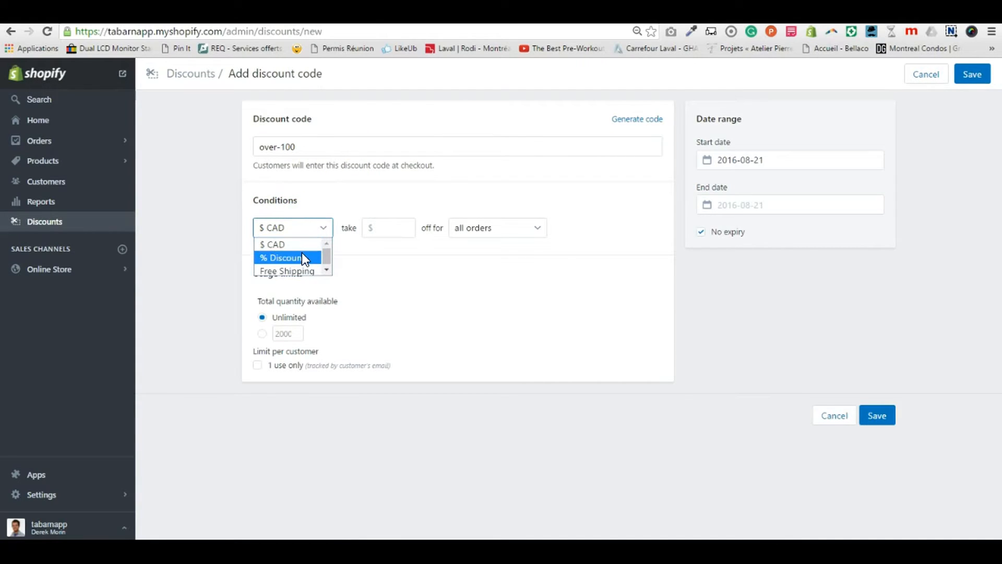
{"action": "mouse_move", "coordinate": [286, 269]}
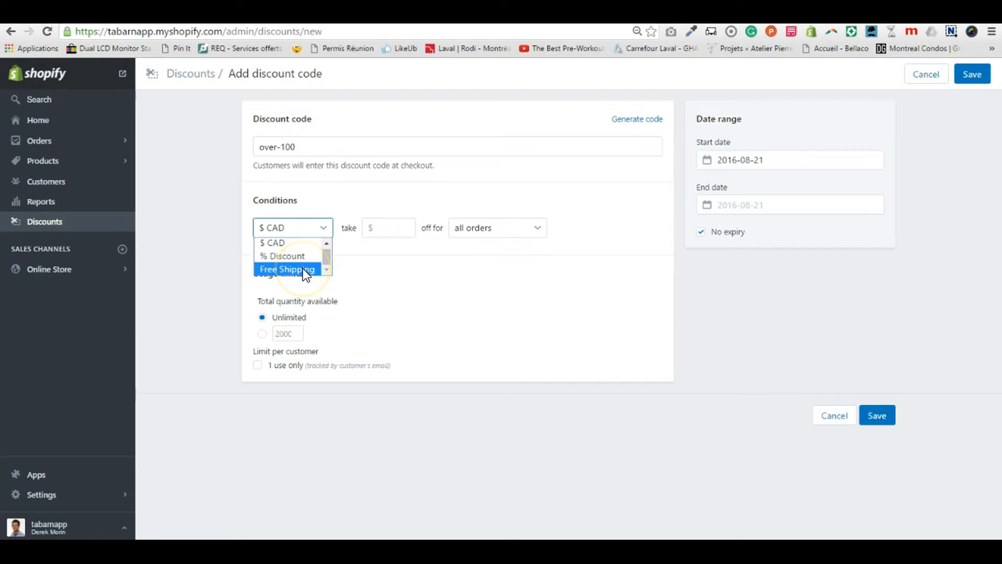
{"action": "left_click", "coordinate": [287, 268]}
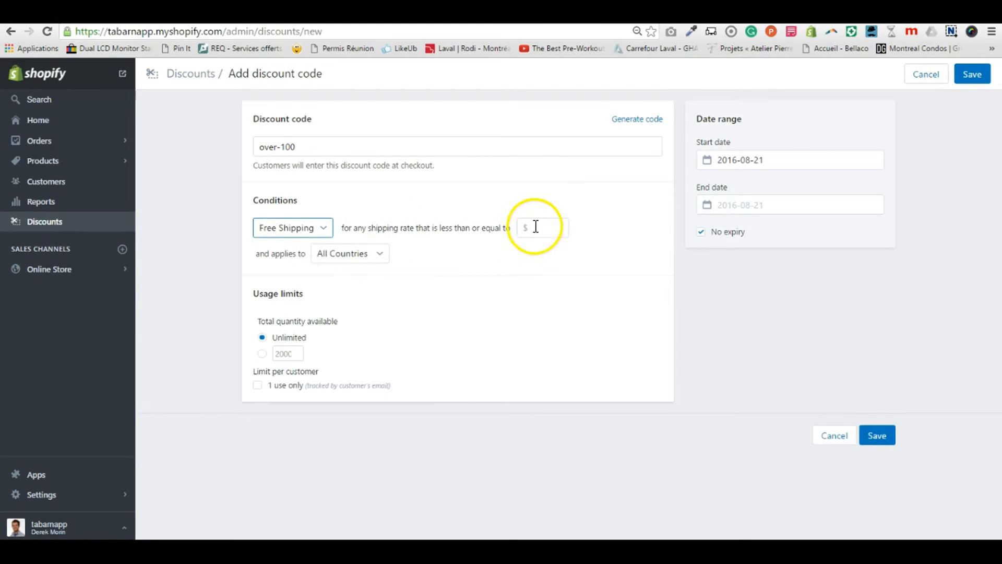
{"action": "left_click", "coordinate": [541, 227]}
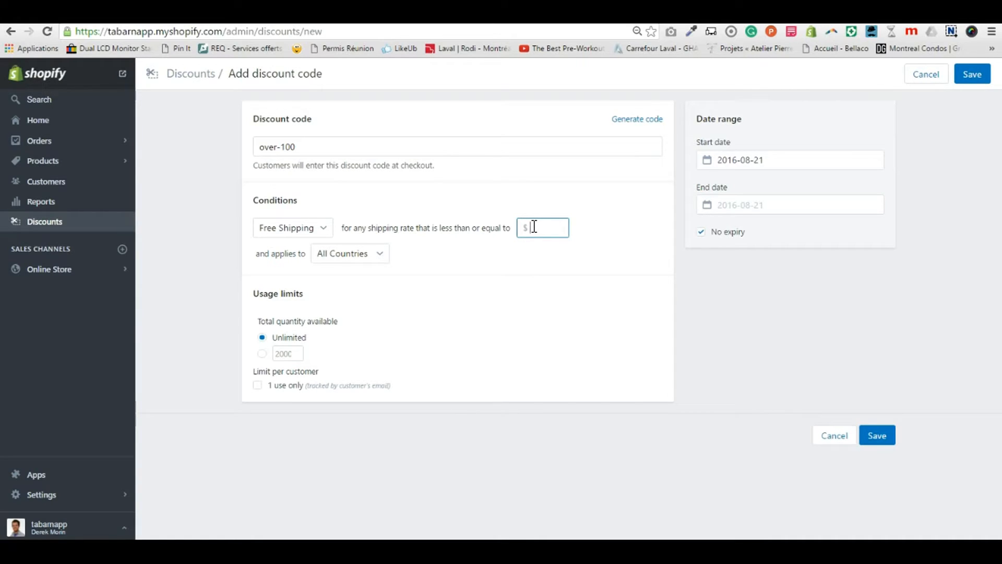
{"action": "type", "text": "100"}
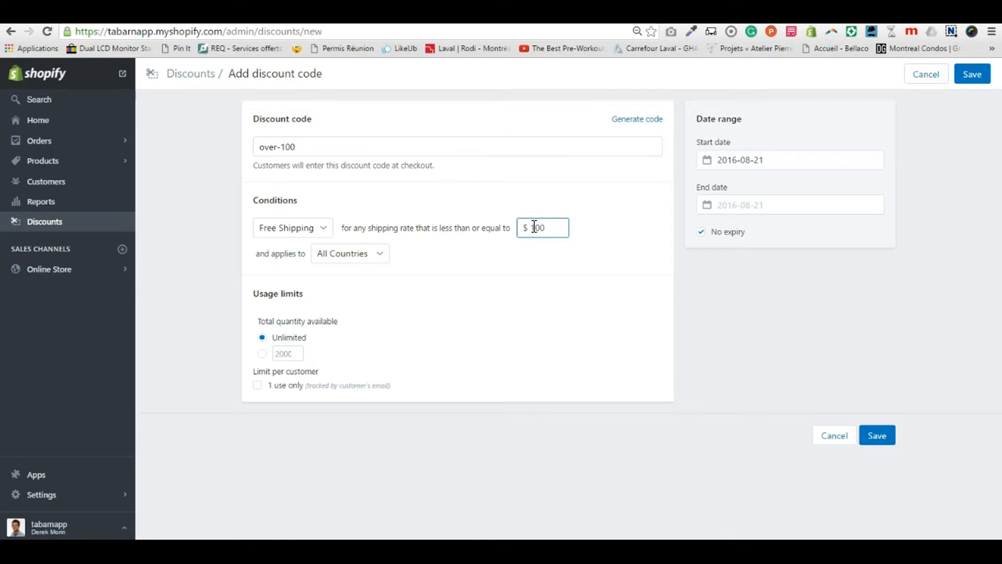
{"action": "type", "text": "100"}
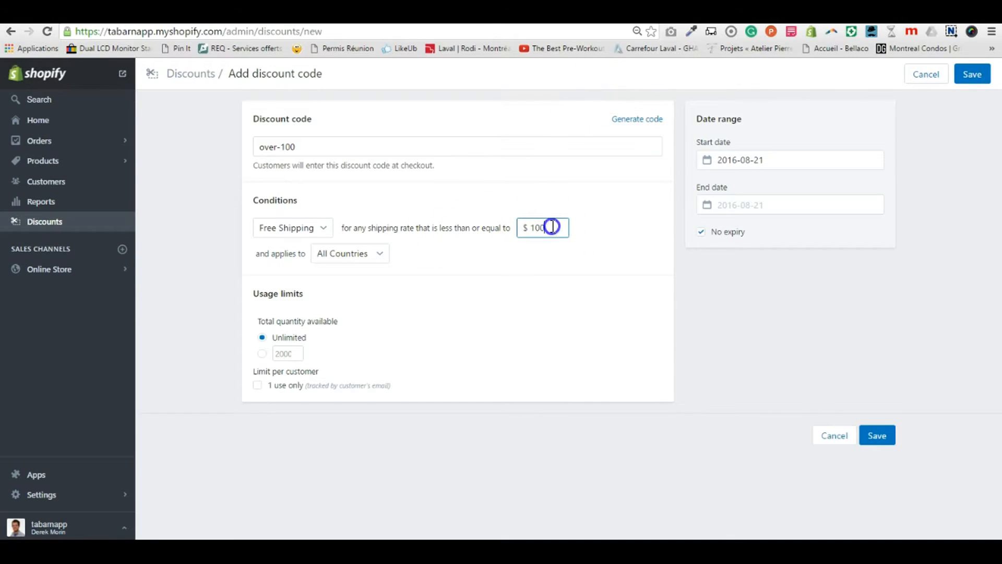
{"action": "type", "text": "200"}
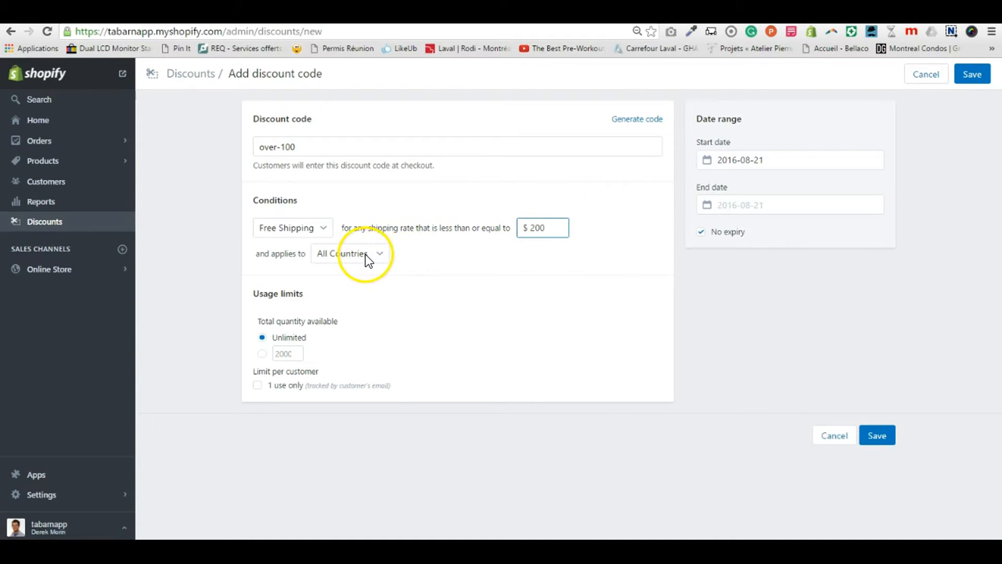
- Restrict the over-100 free-shipping code to Canada and save it
{"action": "left_click", "coordinate": [349, 253]}
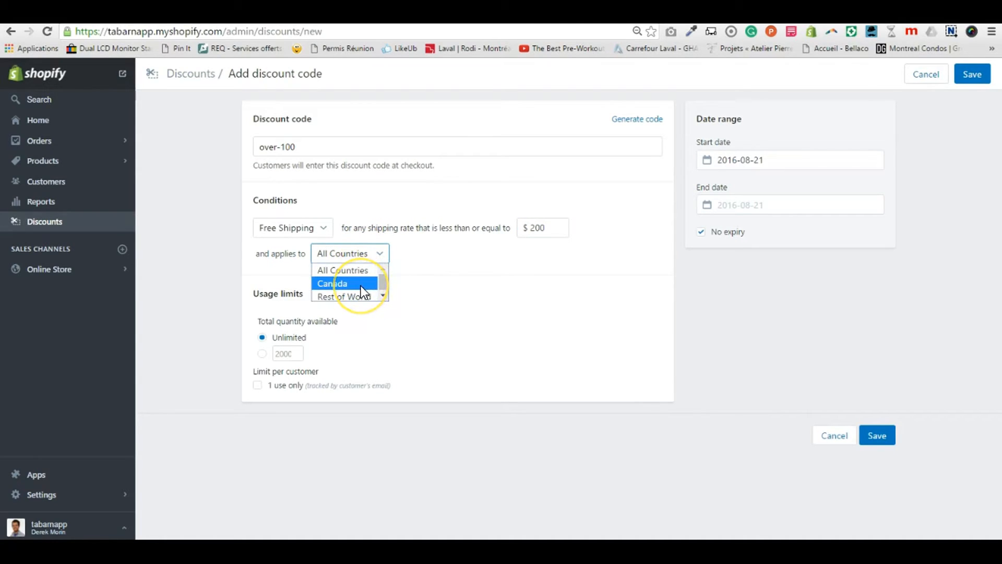
{"action": "mouse_move", "coordinate": [367, 294]}
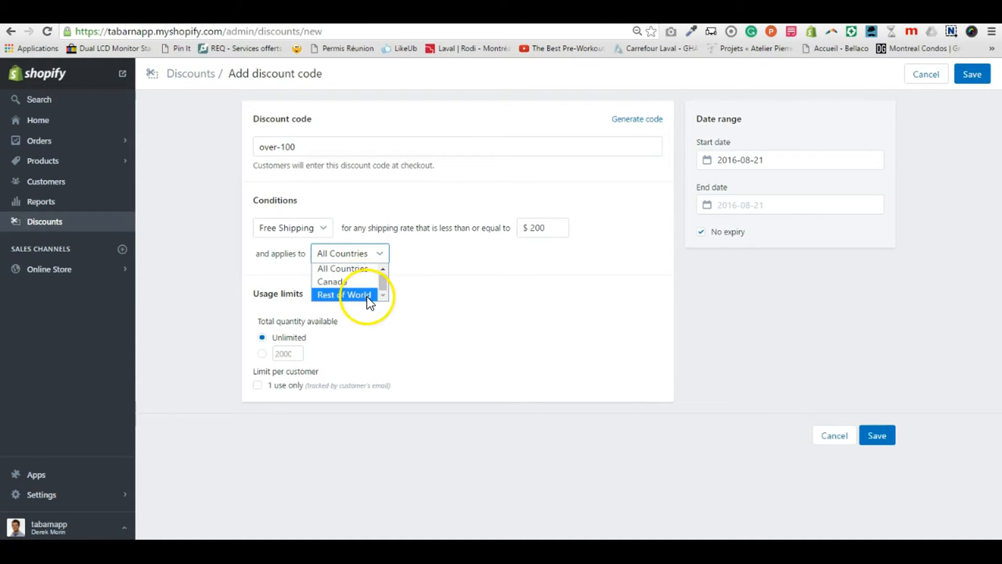
{"action": "left_click", "coordinate": [331, 281]}
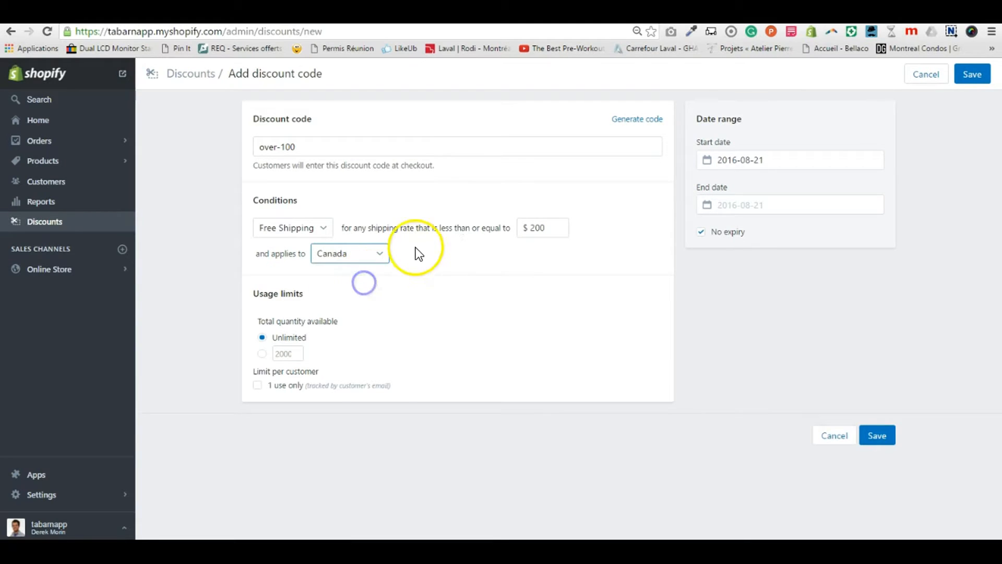
{"action": "mouse_move", "coordinate": [457, 248]}
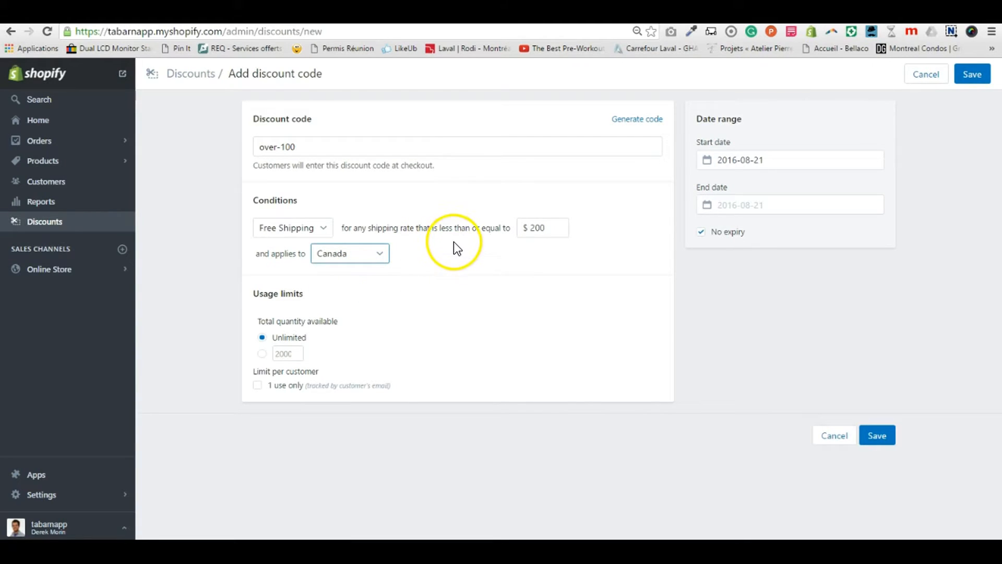
{"action": "left_click", "coordinate": [877, 436]}
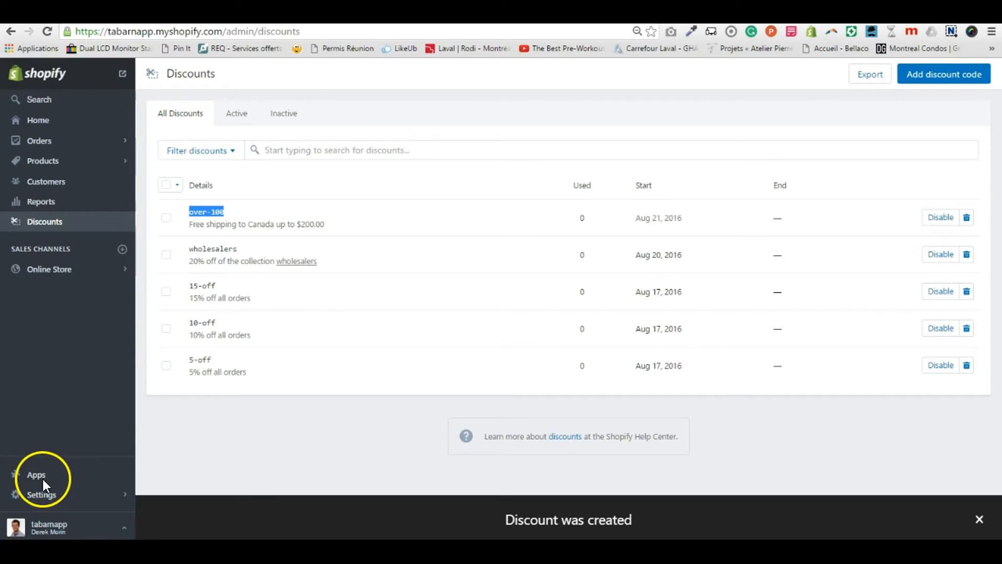
- Go to Apps and open the Automatic Discount listing
{"action": "left_click", "coordinate": [37, 474]}
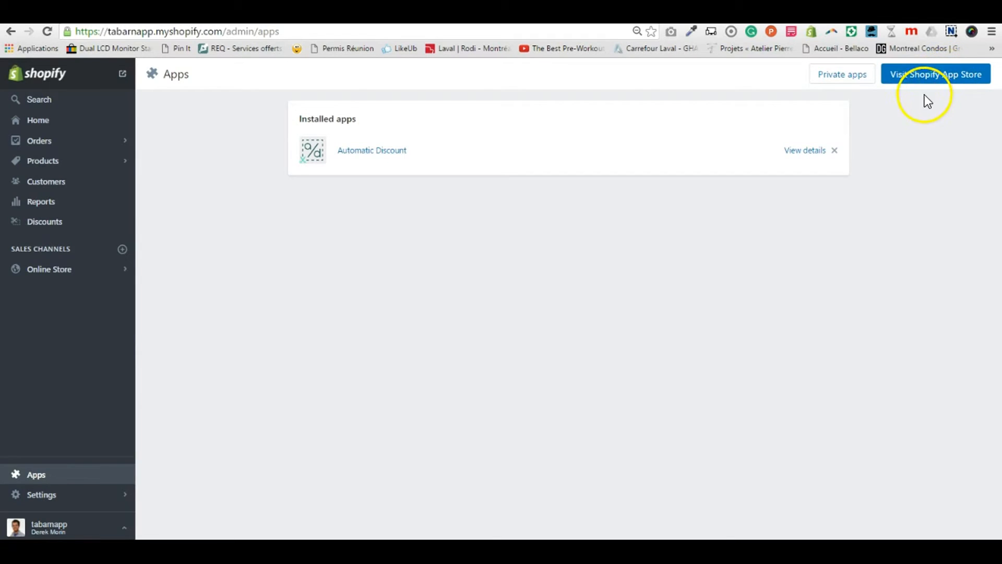
{"action": "mouse_move", "coordinate": [943, 200]}
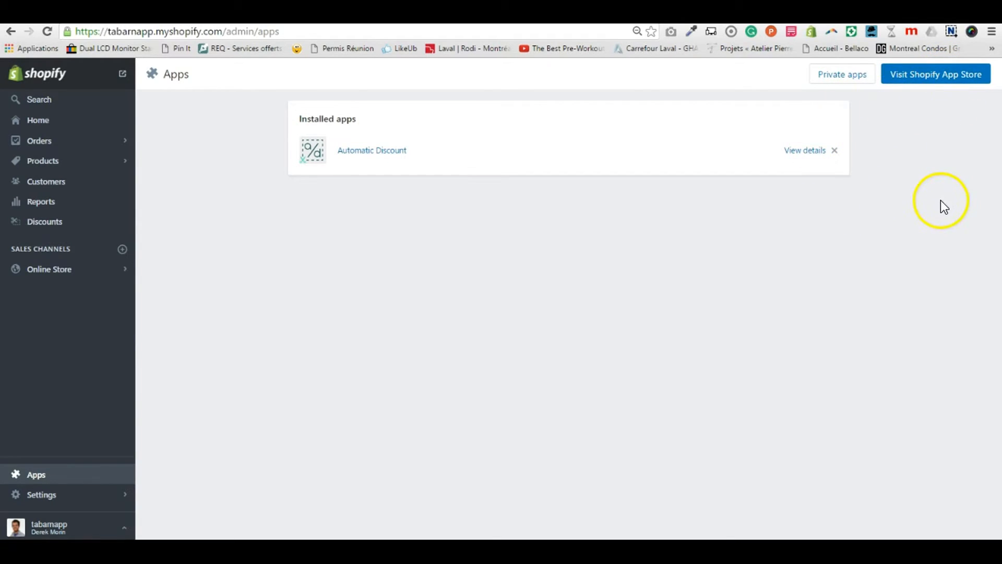
{"action": "mouse_move", "coordinate": [961, 161]}
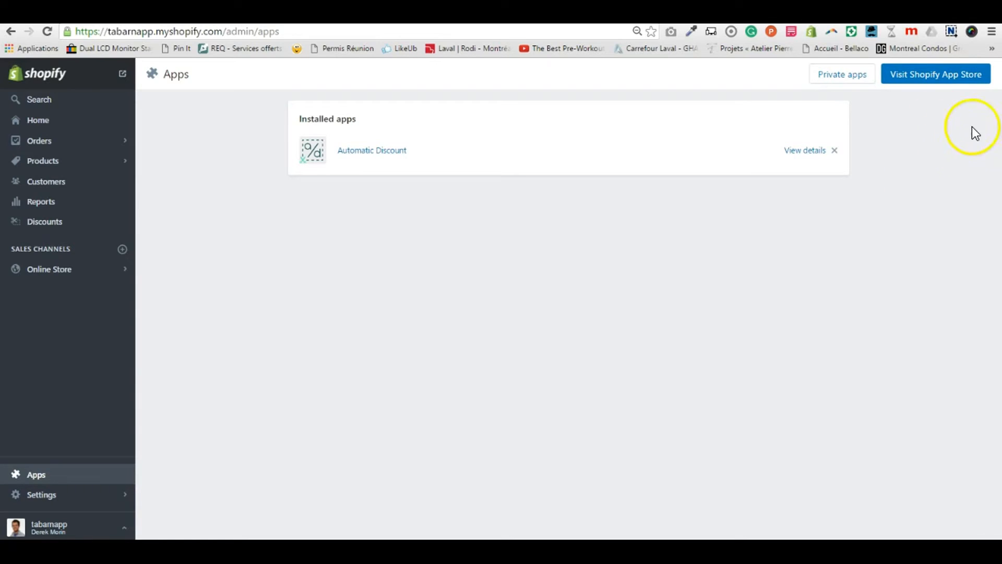
{"action": "mouse_move", "coordinate": [952, 227]}
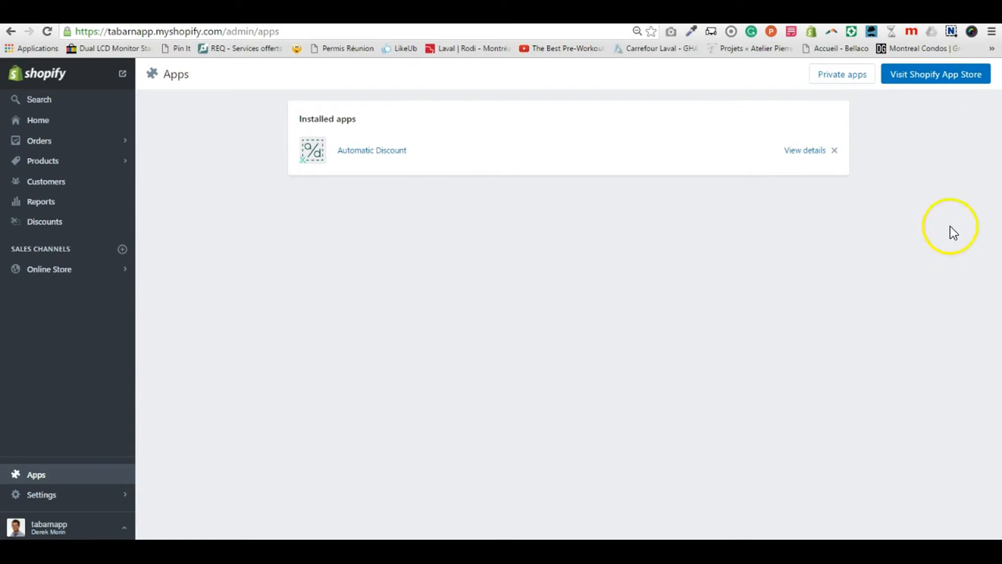
{"action": "left_click", "coordinate": [371, 150]}
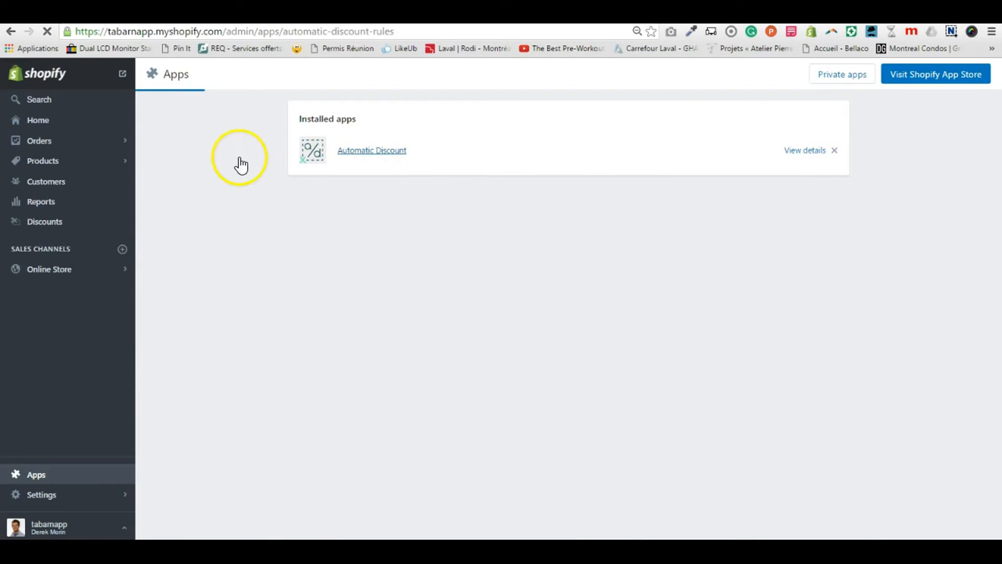
- Add an Automatic Discount rule applying coupon over-100 for order amounts >= 100
{"action": "left_click", "coordinate": [371, 150]}
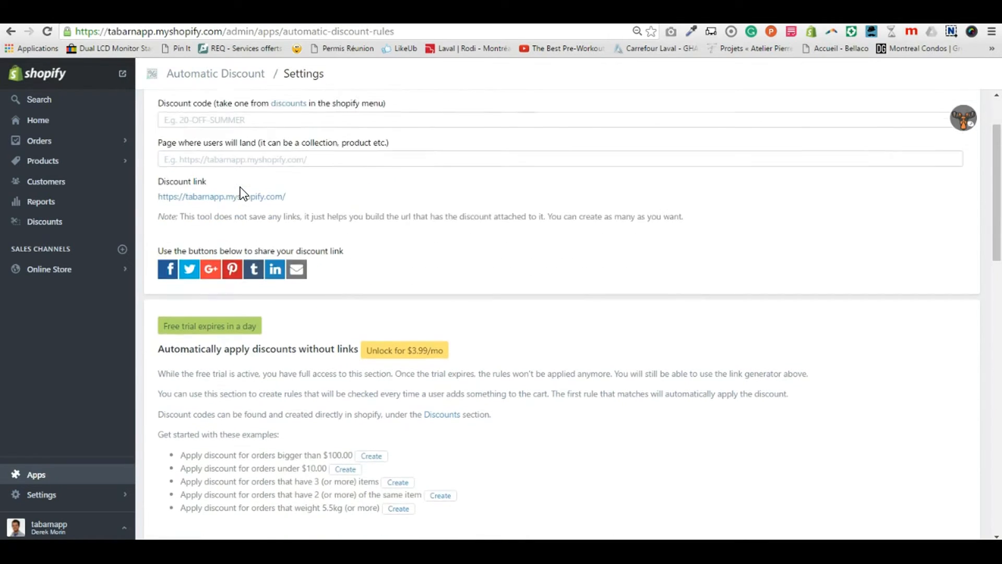
{"action": "scroll", "scroll_direction": "down", "scroll_amount": 3}
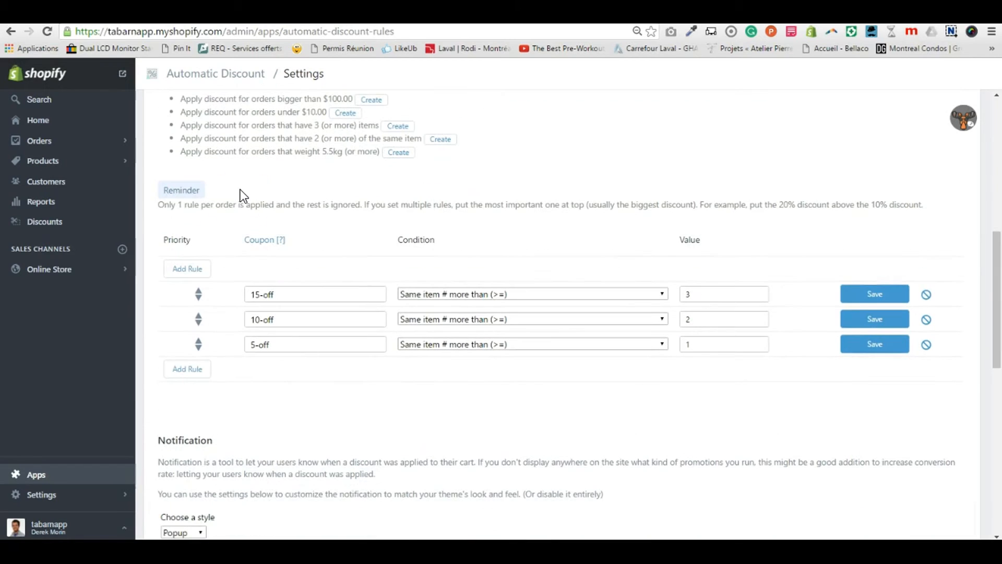
{"action": "left_click", "coordinate": [187, 268]}
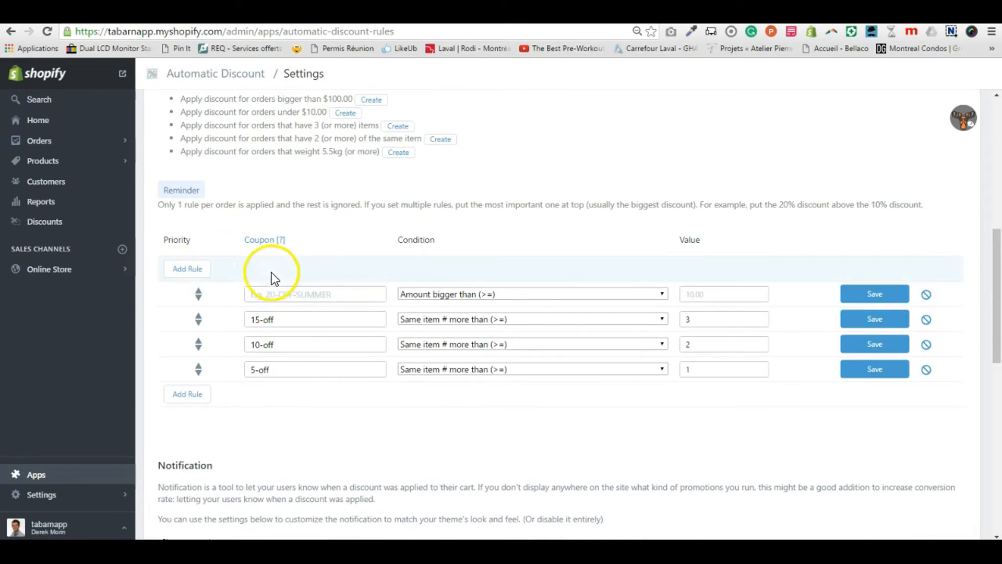
{"action": "left_click", "coordinate": [314, 293]}
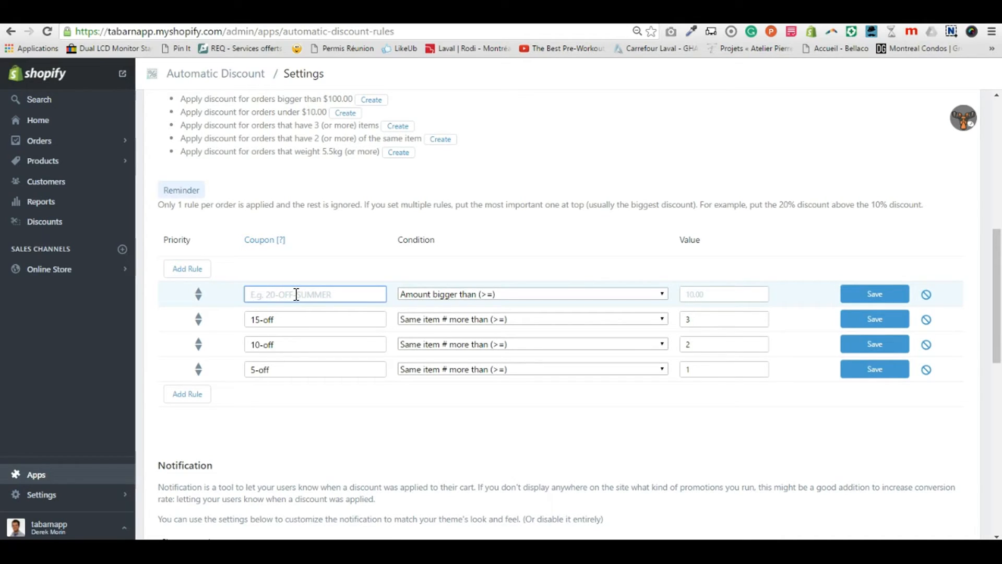
{"action": "type", "text": "over-100"}
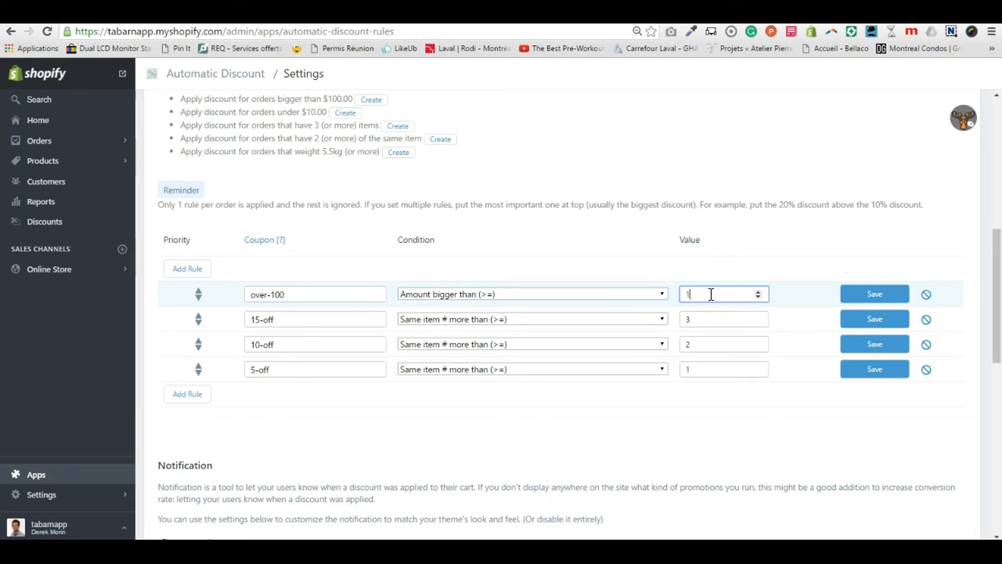
{"action": "type", "text": "00"}
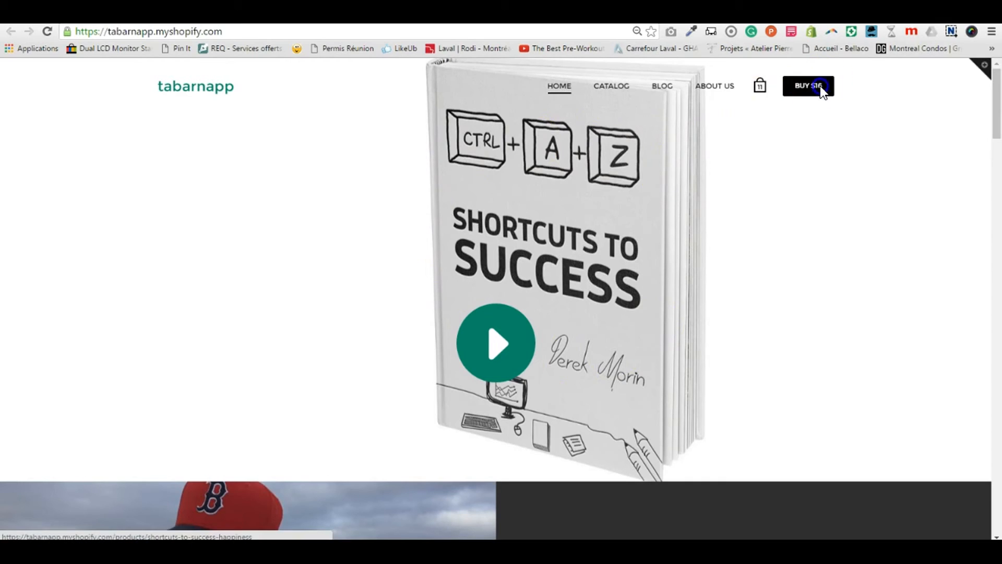
- Add 11 copies of Shortcuts to Success & Happiness ($176) and check out
{"action": "left_click", "coordinate": [808, 85]}
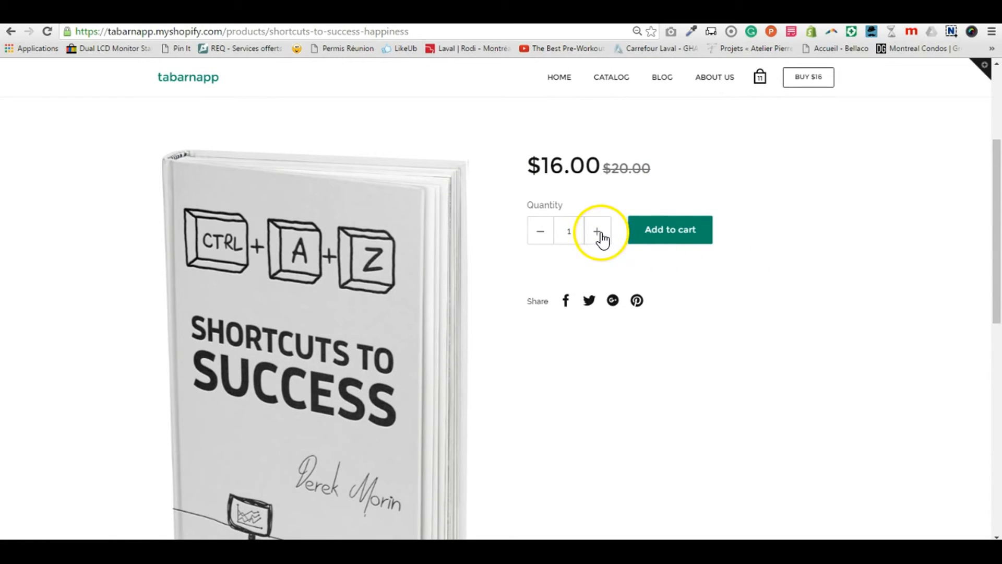
{"action": "left_click", "coordinate": [596, 230]}
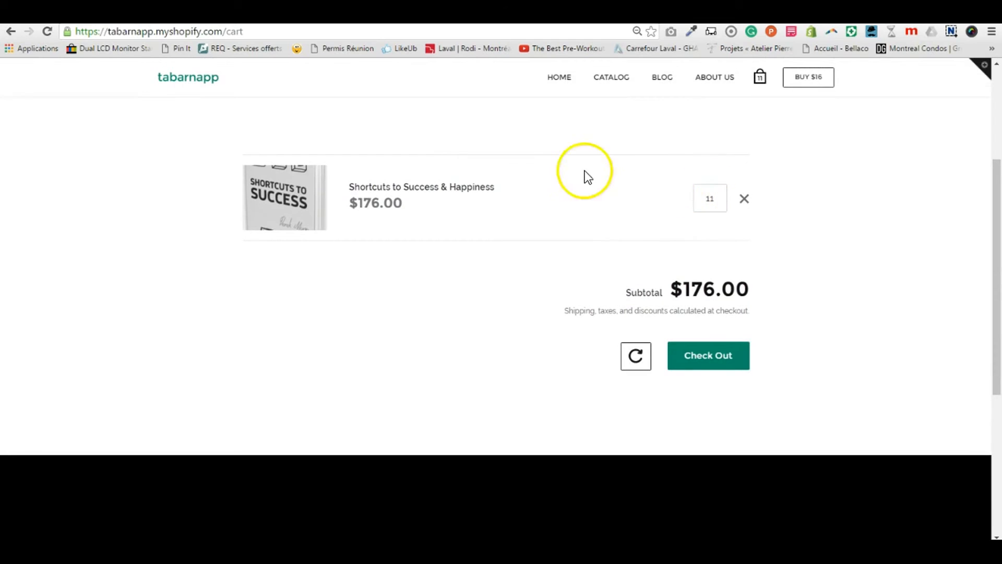
{"action": "mouse_move", "coordinate": [481, 257]}
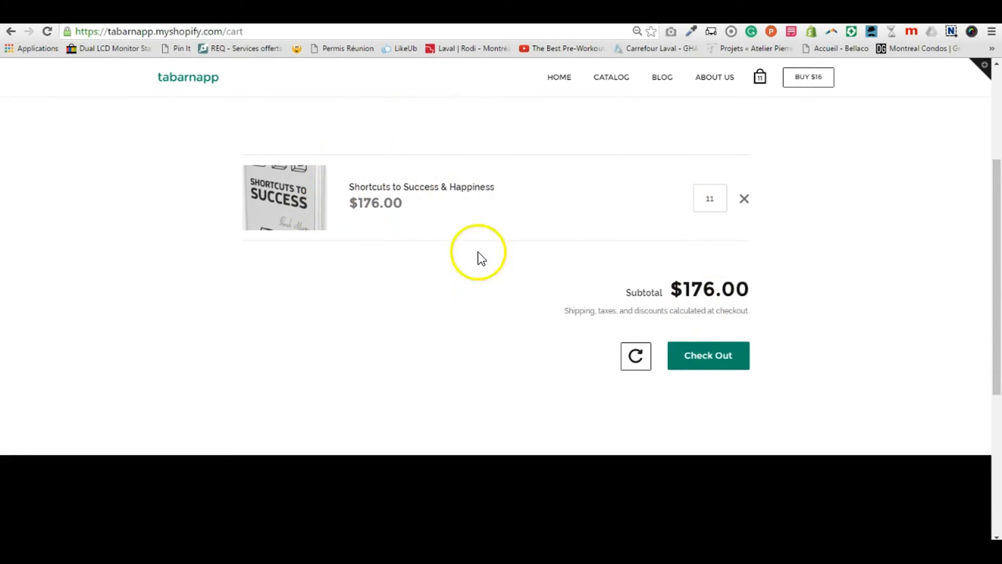
{"action": "mouse_move", "coordinate": [636, 220]}
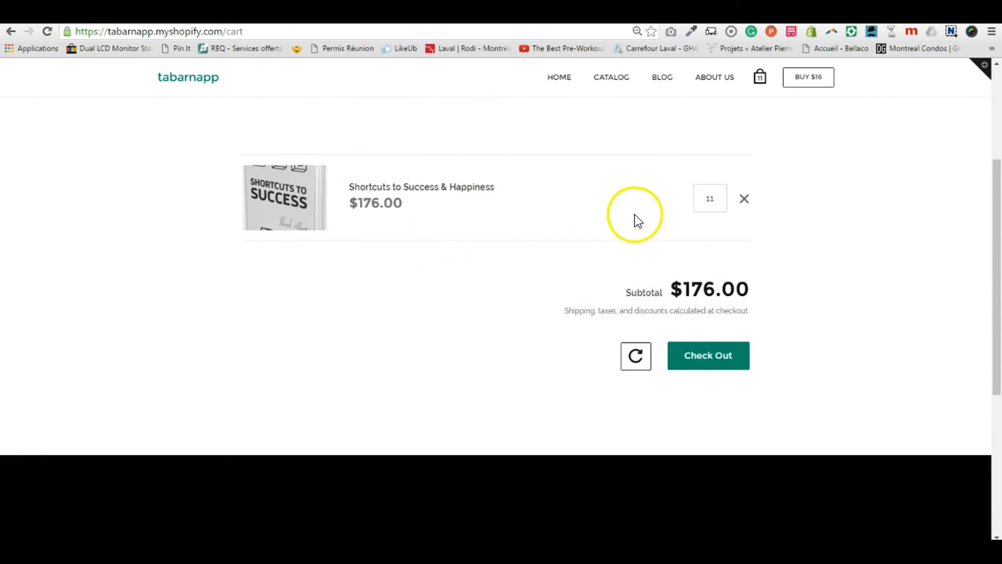
{"action": "mouse_move", "coordinate": [644, 220]}
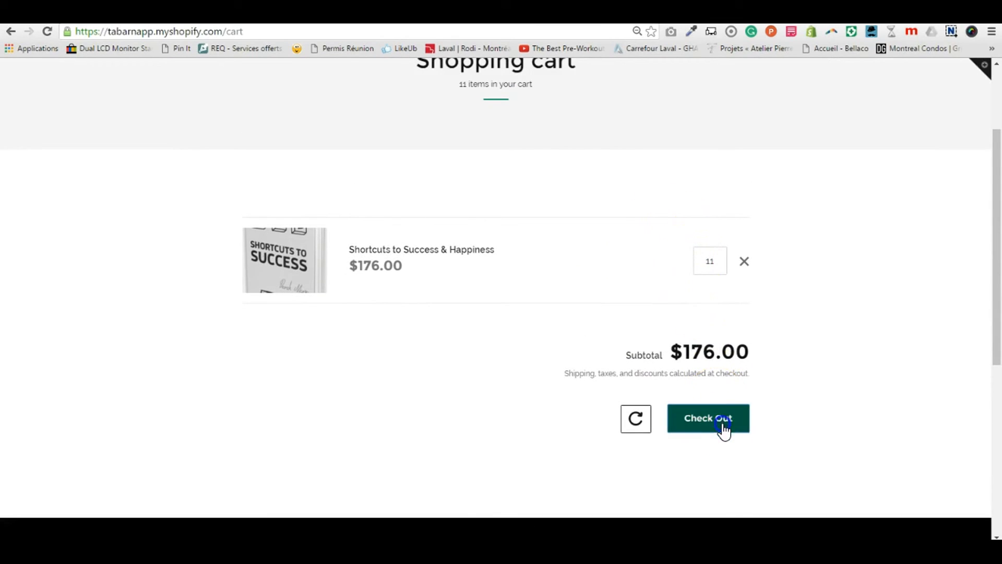
{"action": "left_click", "coordinate": [708, 418]}
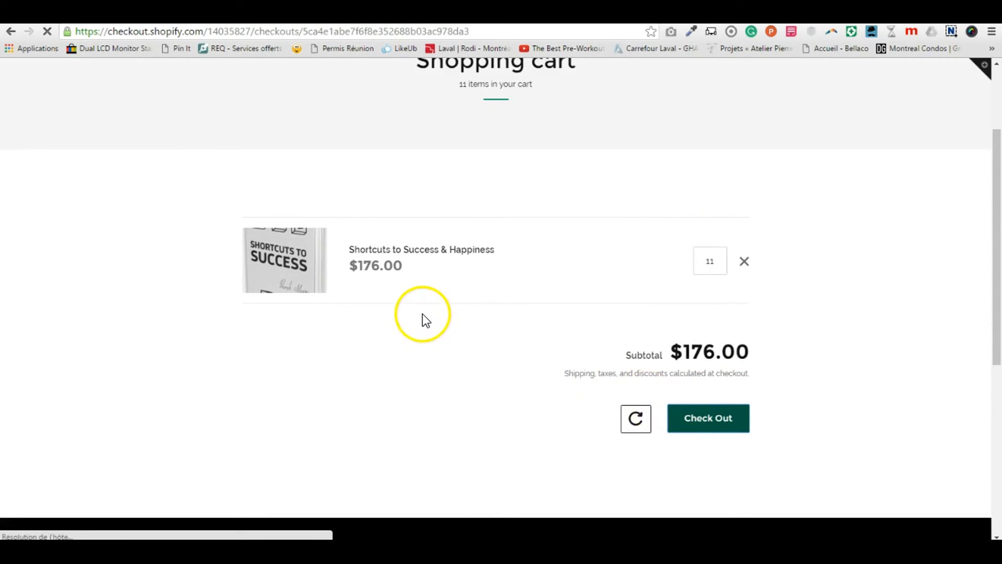
- Enter the contact email and Canadian shipping address, and save the details for next time
{"action": "left_click", "coordinate": [706, 417]}
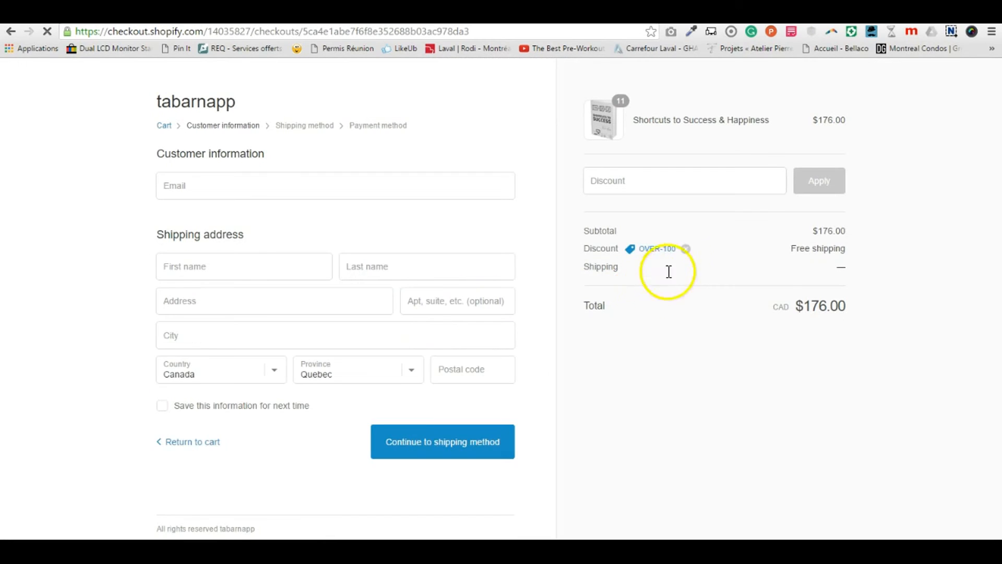
{"action": "left_click", "coordinate": [335, 185]}
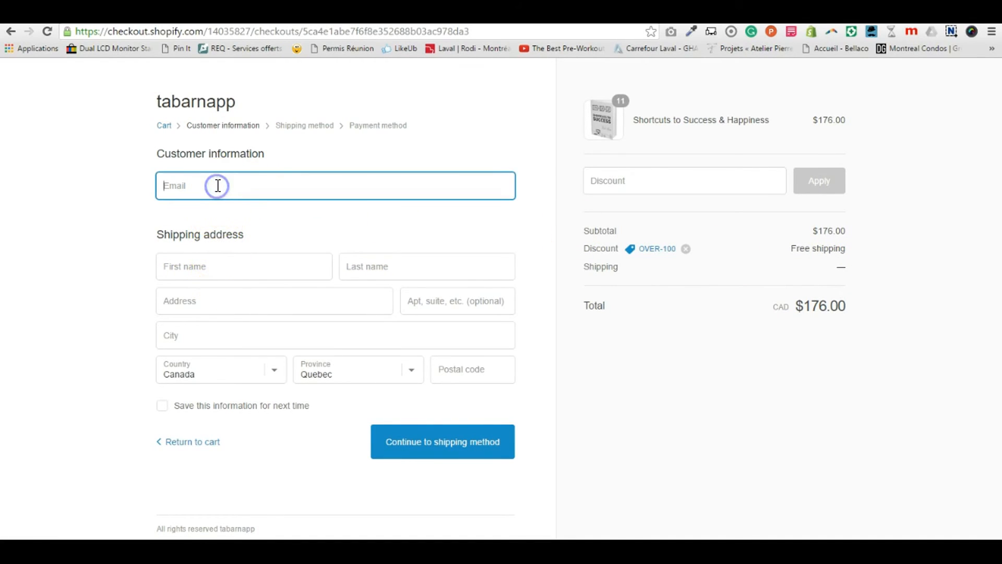
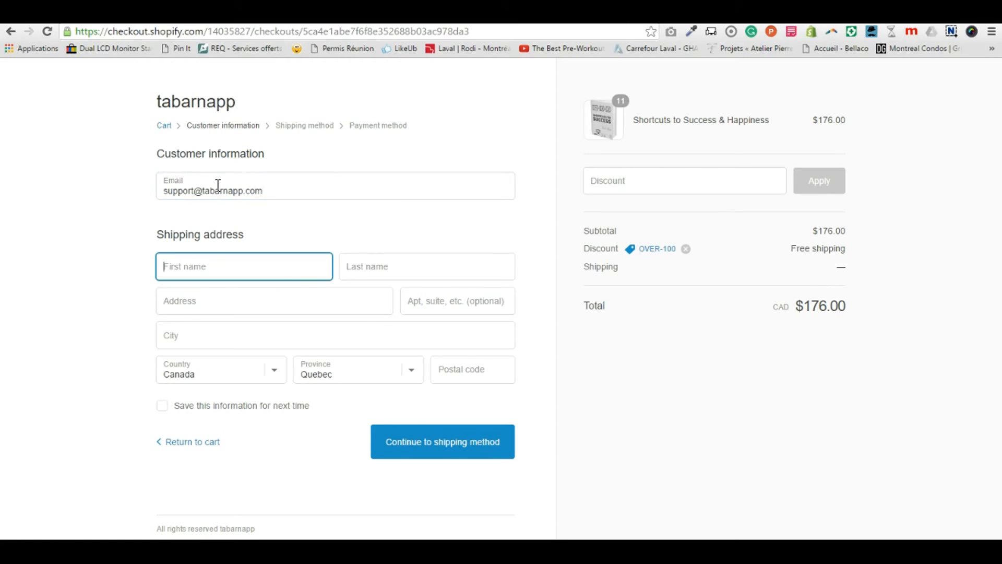
{"action": "type", "text": "Derek"}
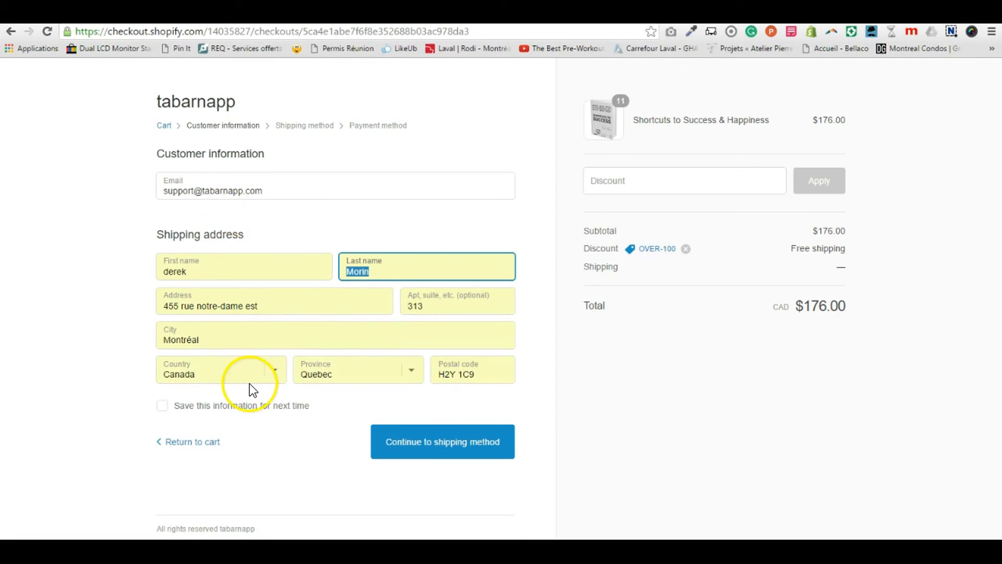
{"action": "left_click", "coordinate": [162, 405]}
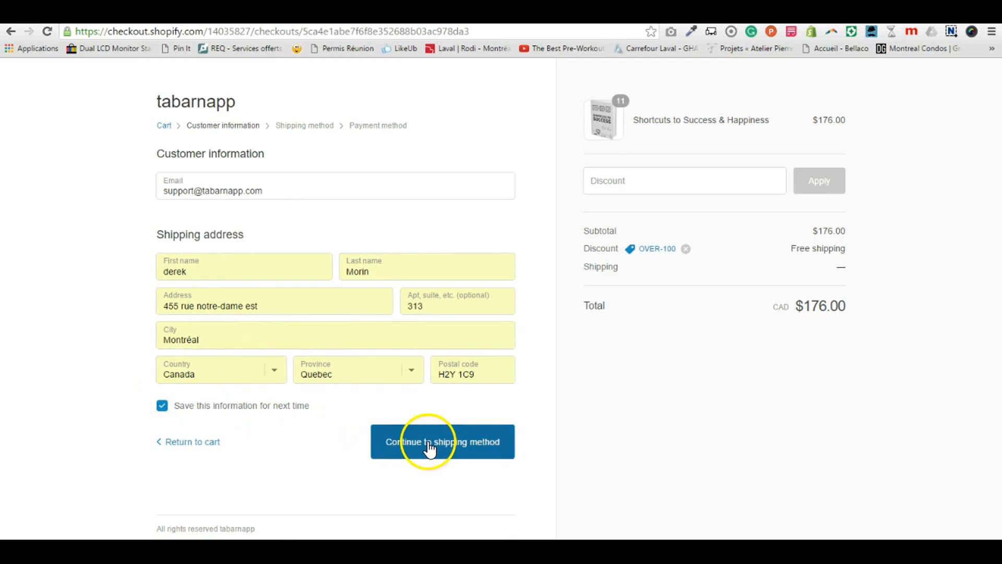
{"action": "left_click", "coordinate": [442, 441]}
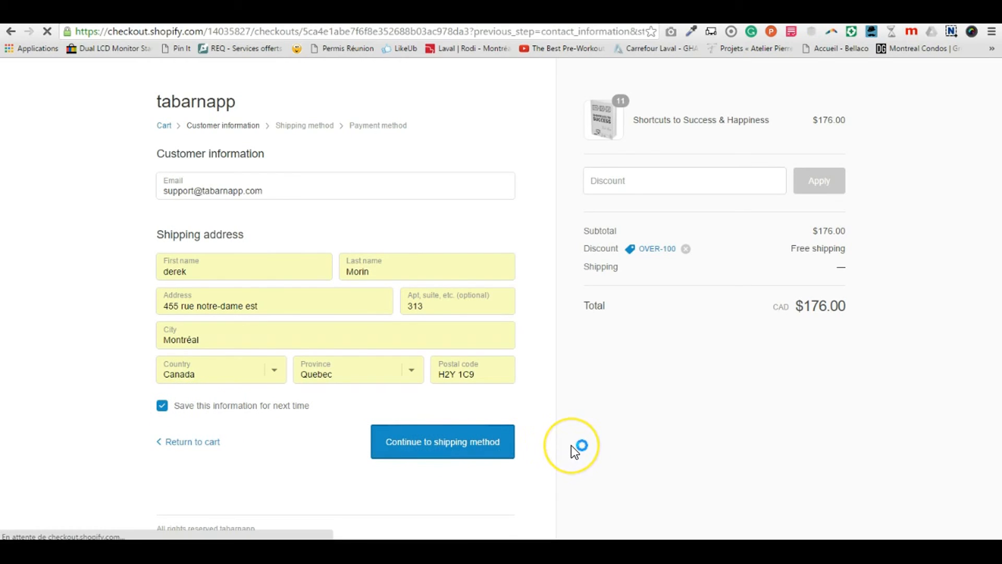
- Choose Heavy Goods Shipping, now free, keeping the total at CAD $176.00
{"action": "left_click", "coordinate": [441, 441]}
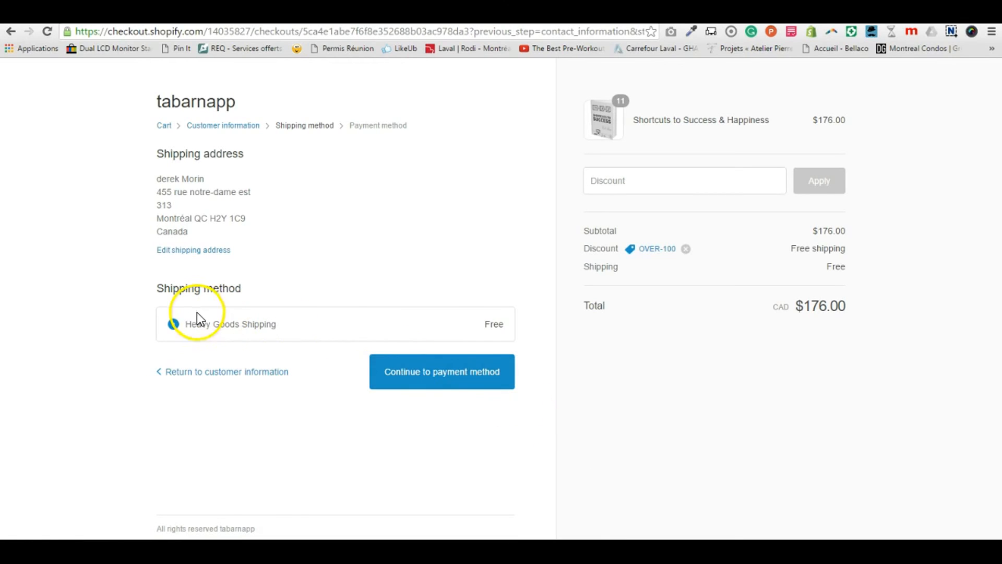
{"action": "left_click", "coordinate": [173, 324]}
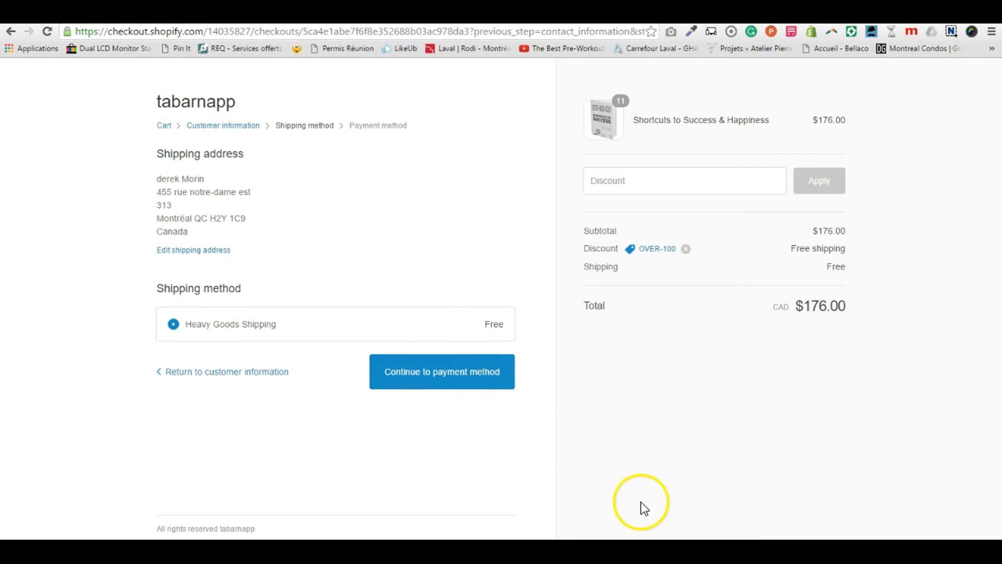
{"action": "mouse_move", "coordinate": [620, 478]}
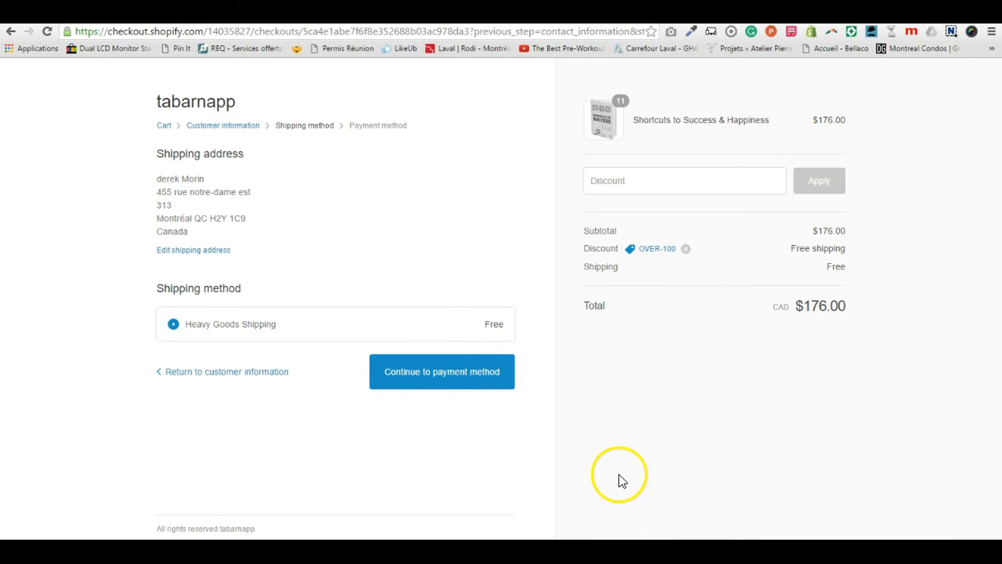